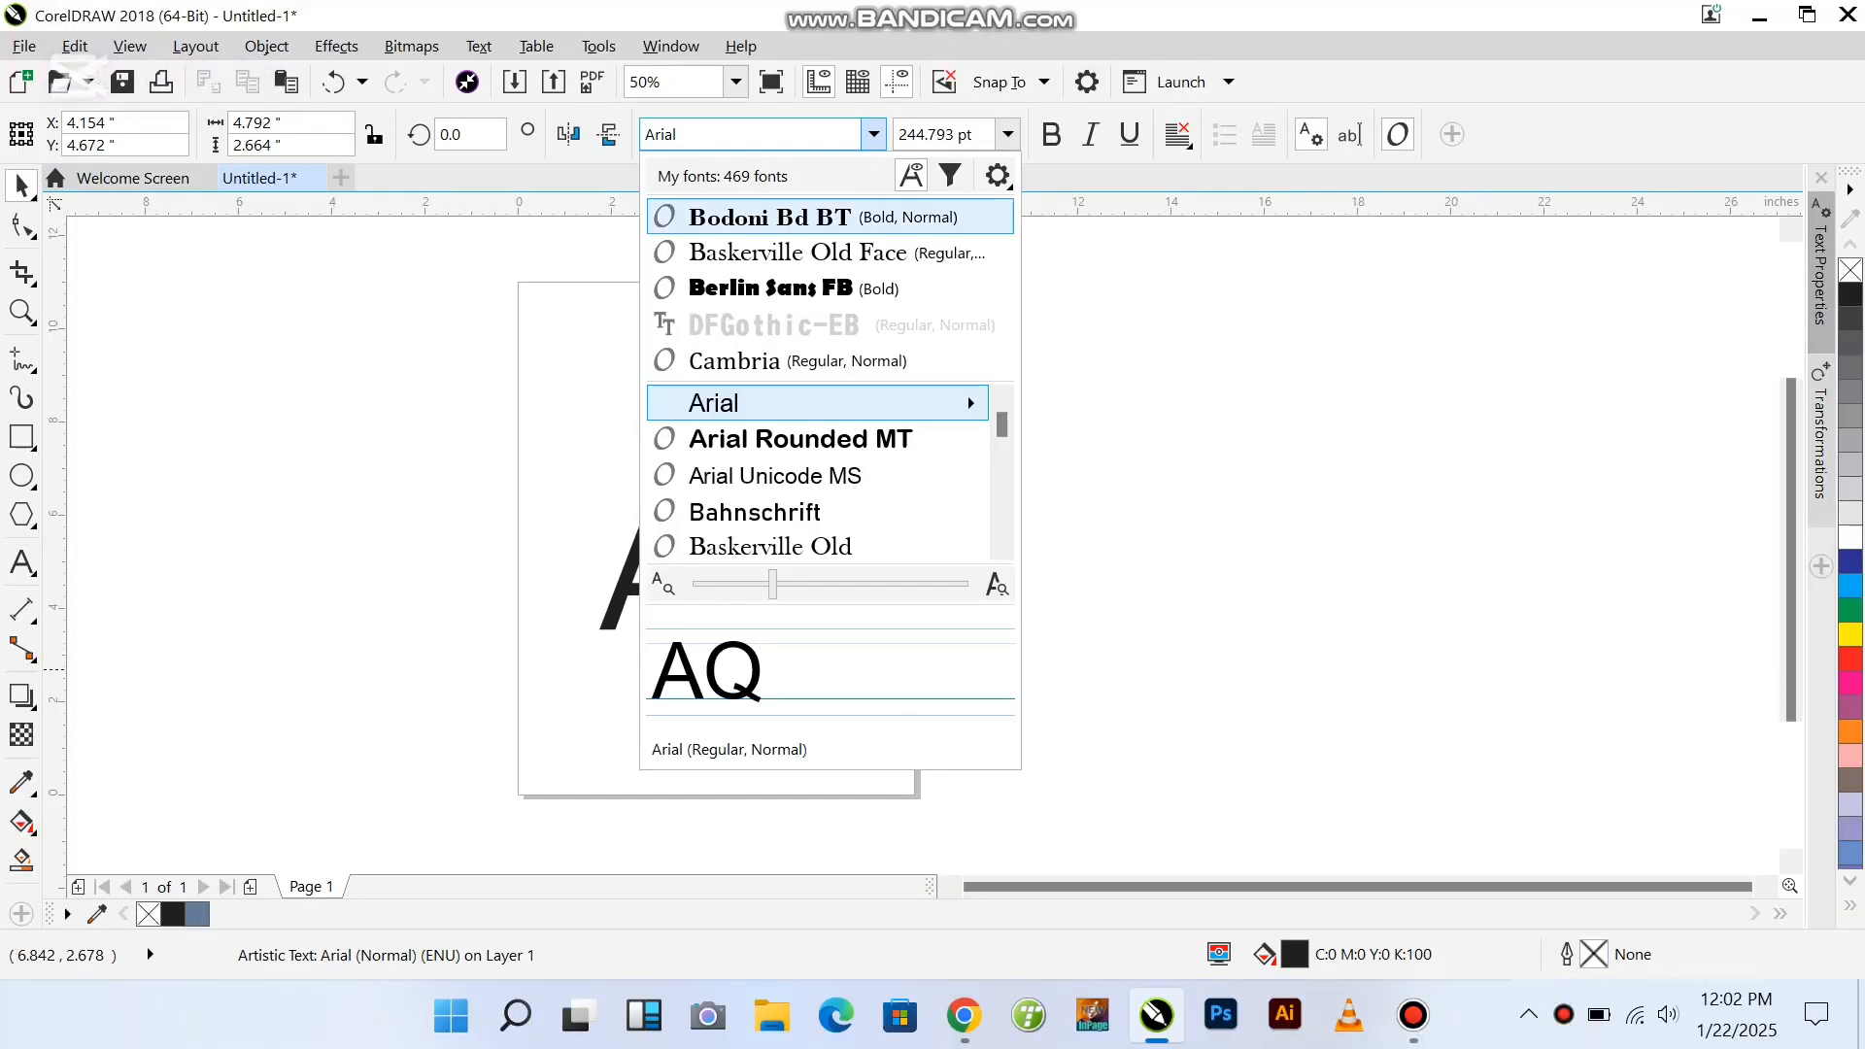
# Step: Switch the AQ lettering to a bold serif font such as Bodoni Bd BT
pyautogui.click(714, 402)
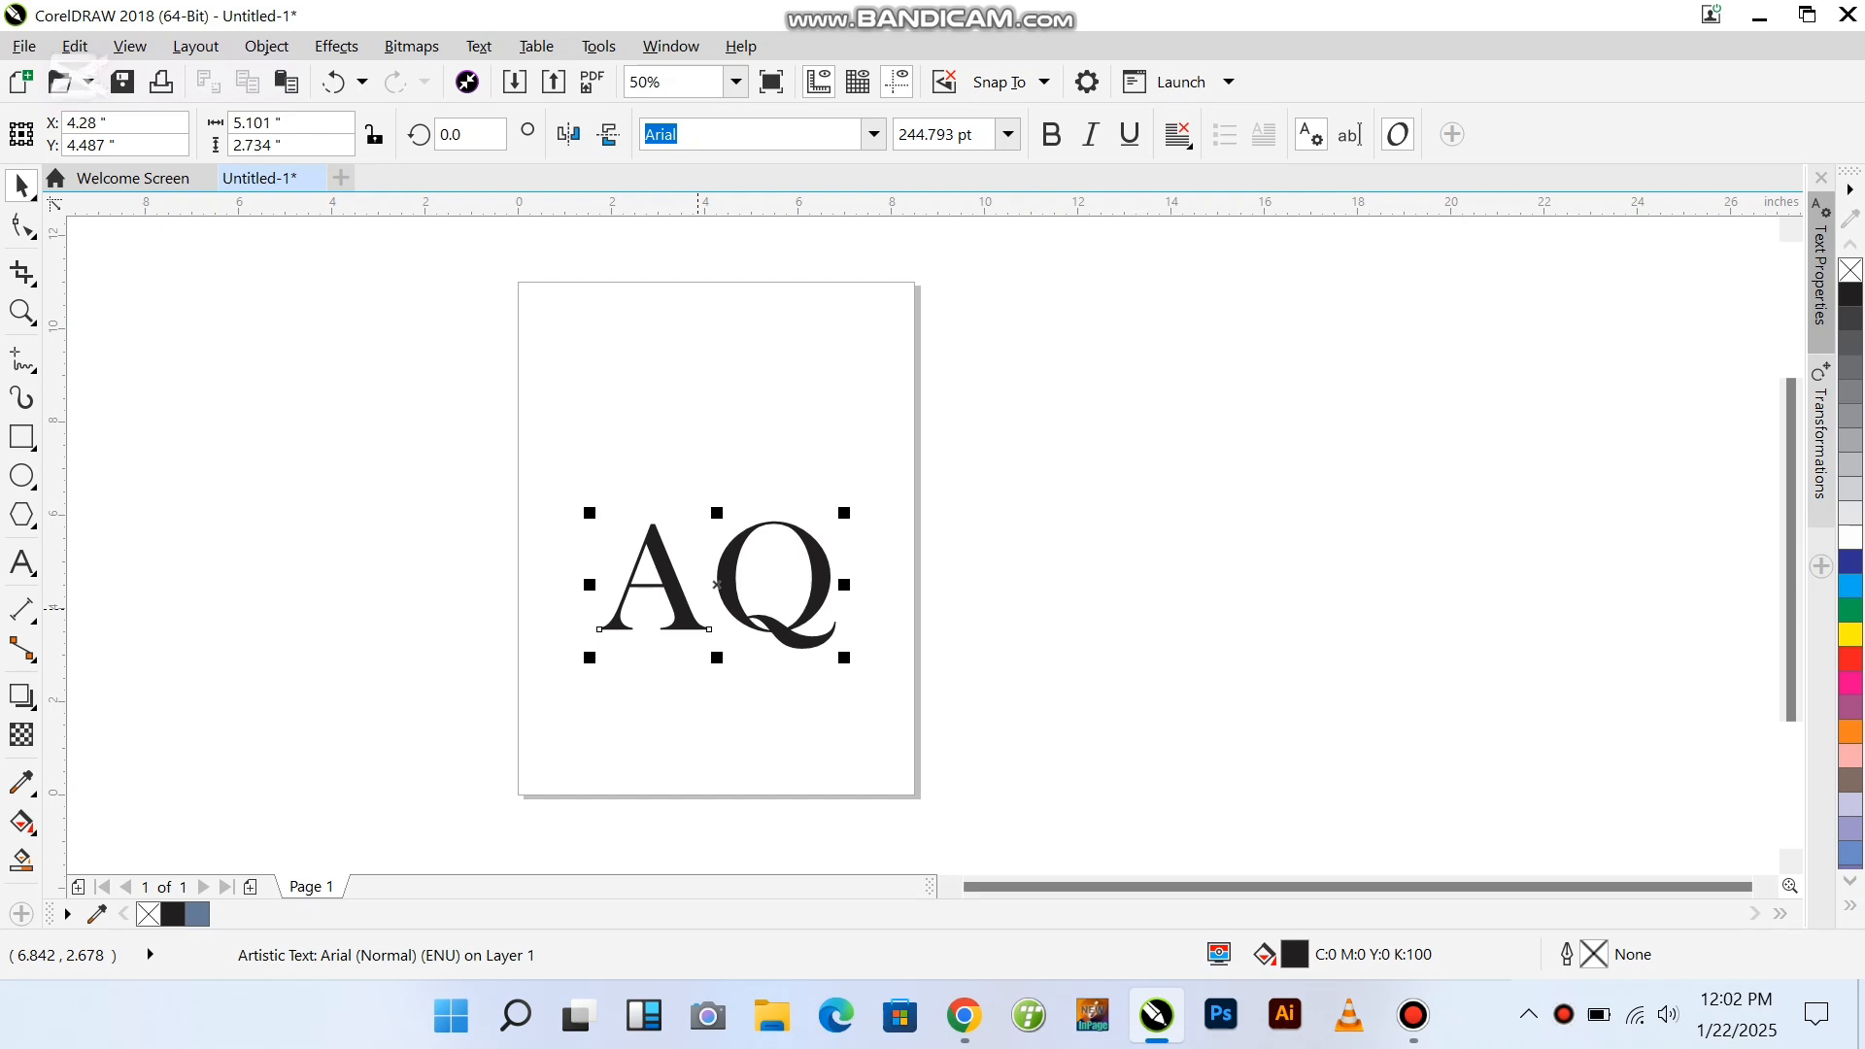
# Step: Overlap the A and Q curves into a monogram and set a #ED3237 fill
pyautogui.click(755, 133)
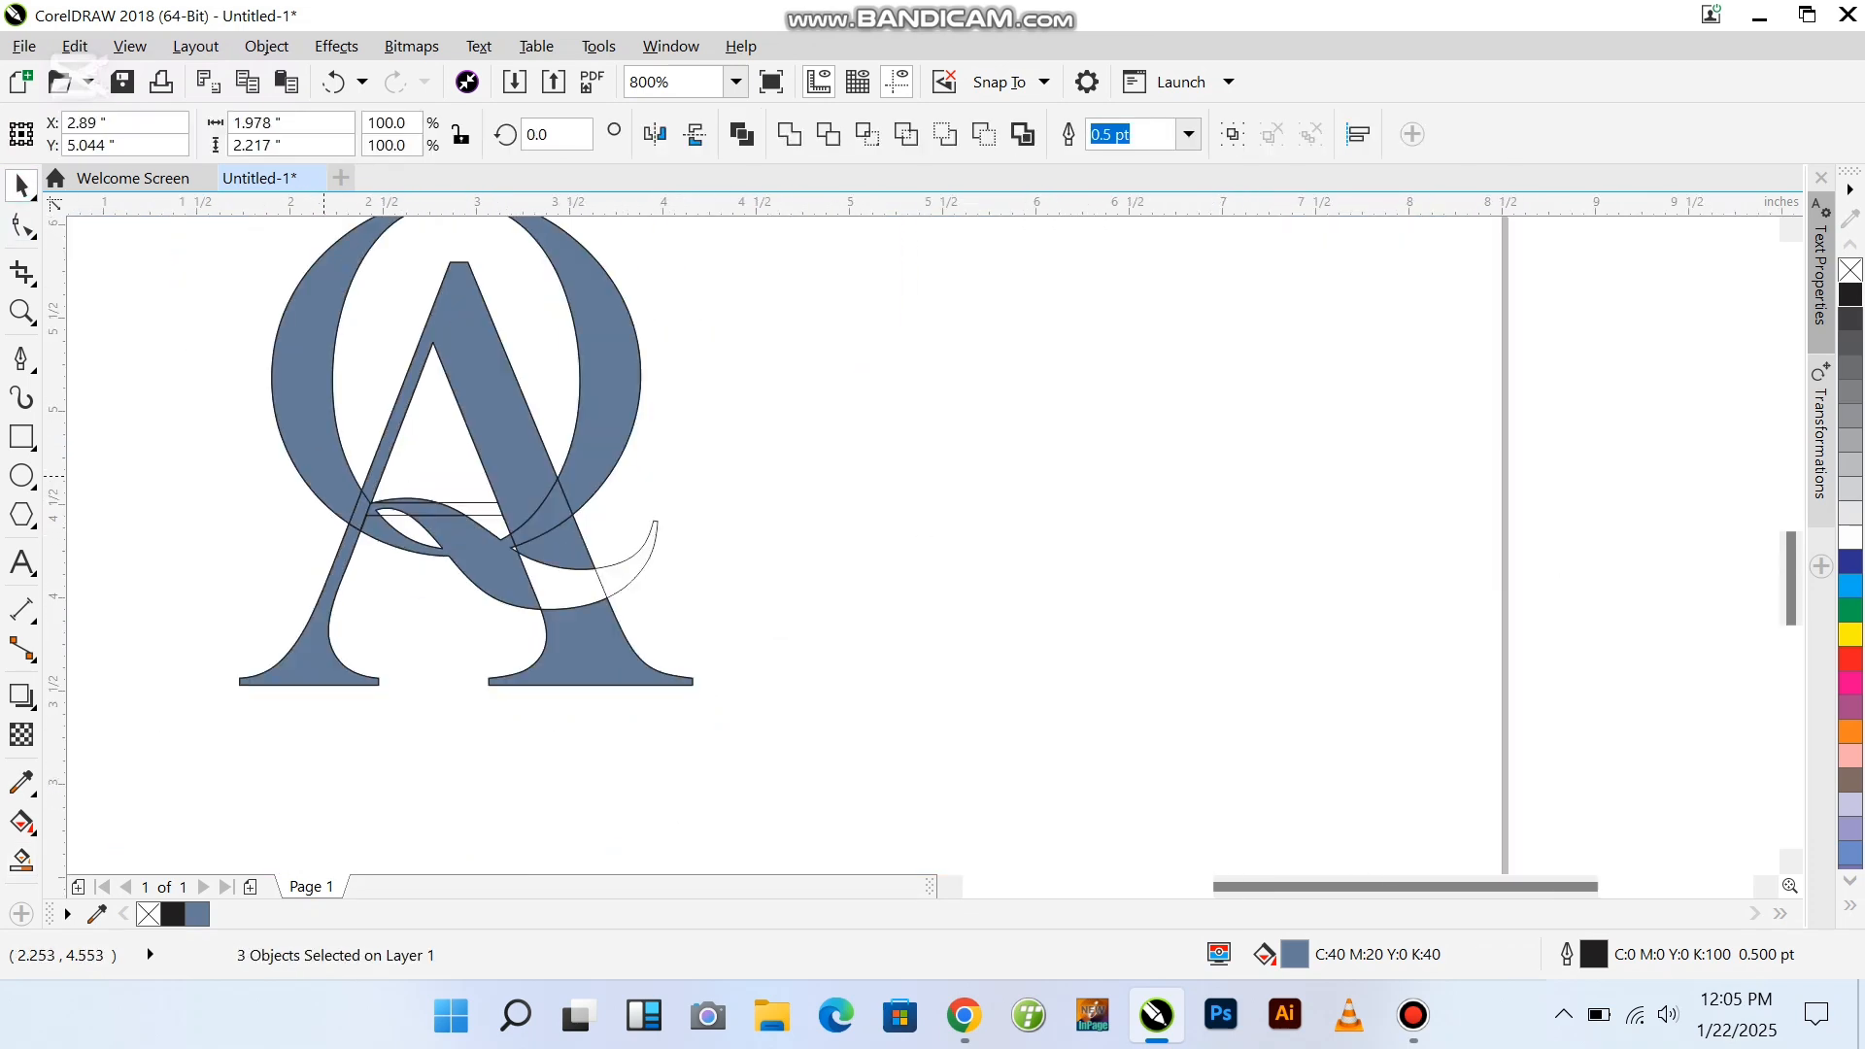
pyautogui.click(22, 859)
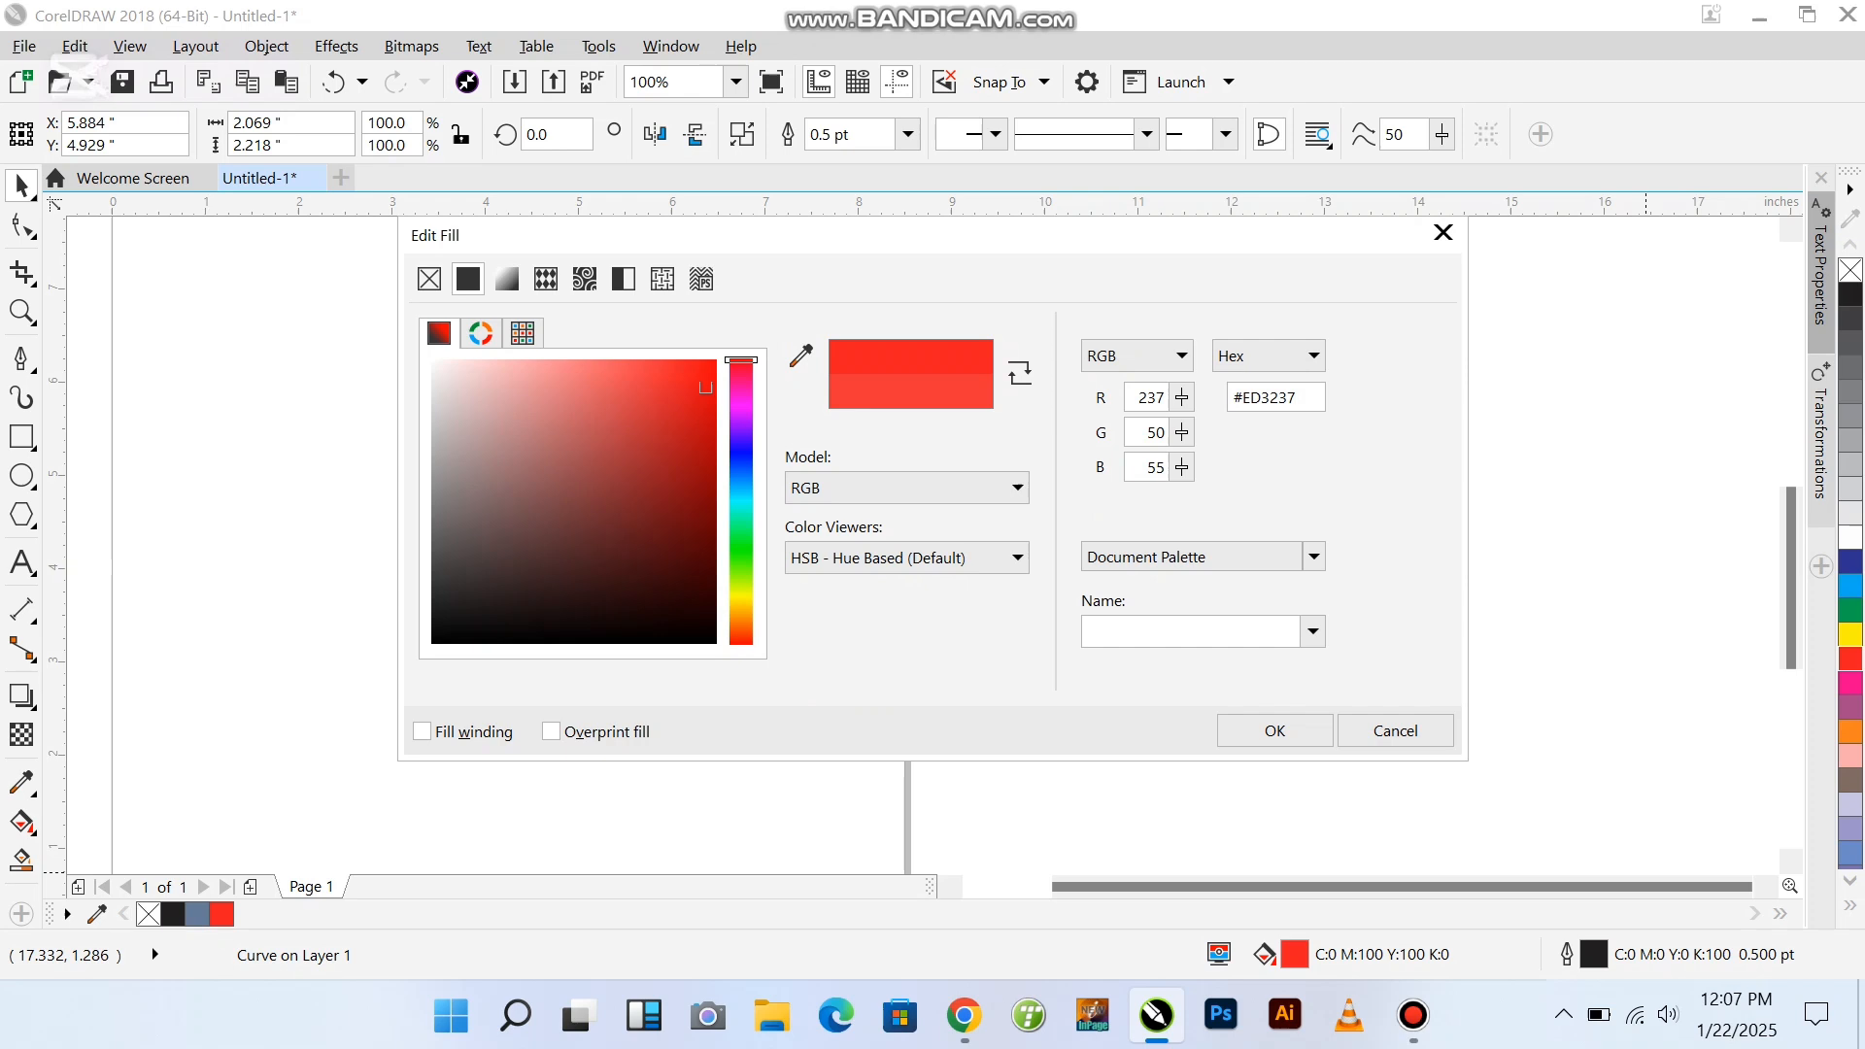
# Step: Apply the red Q fill, fill the copy behind it and the A black, and add a drop shadow
pyautogui.click(1273, 730)
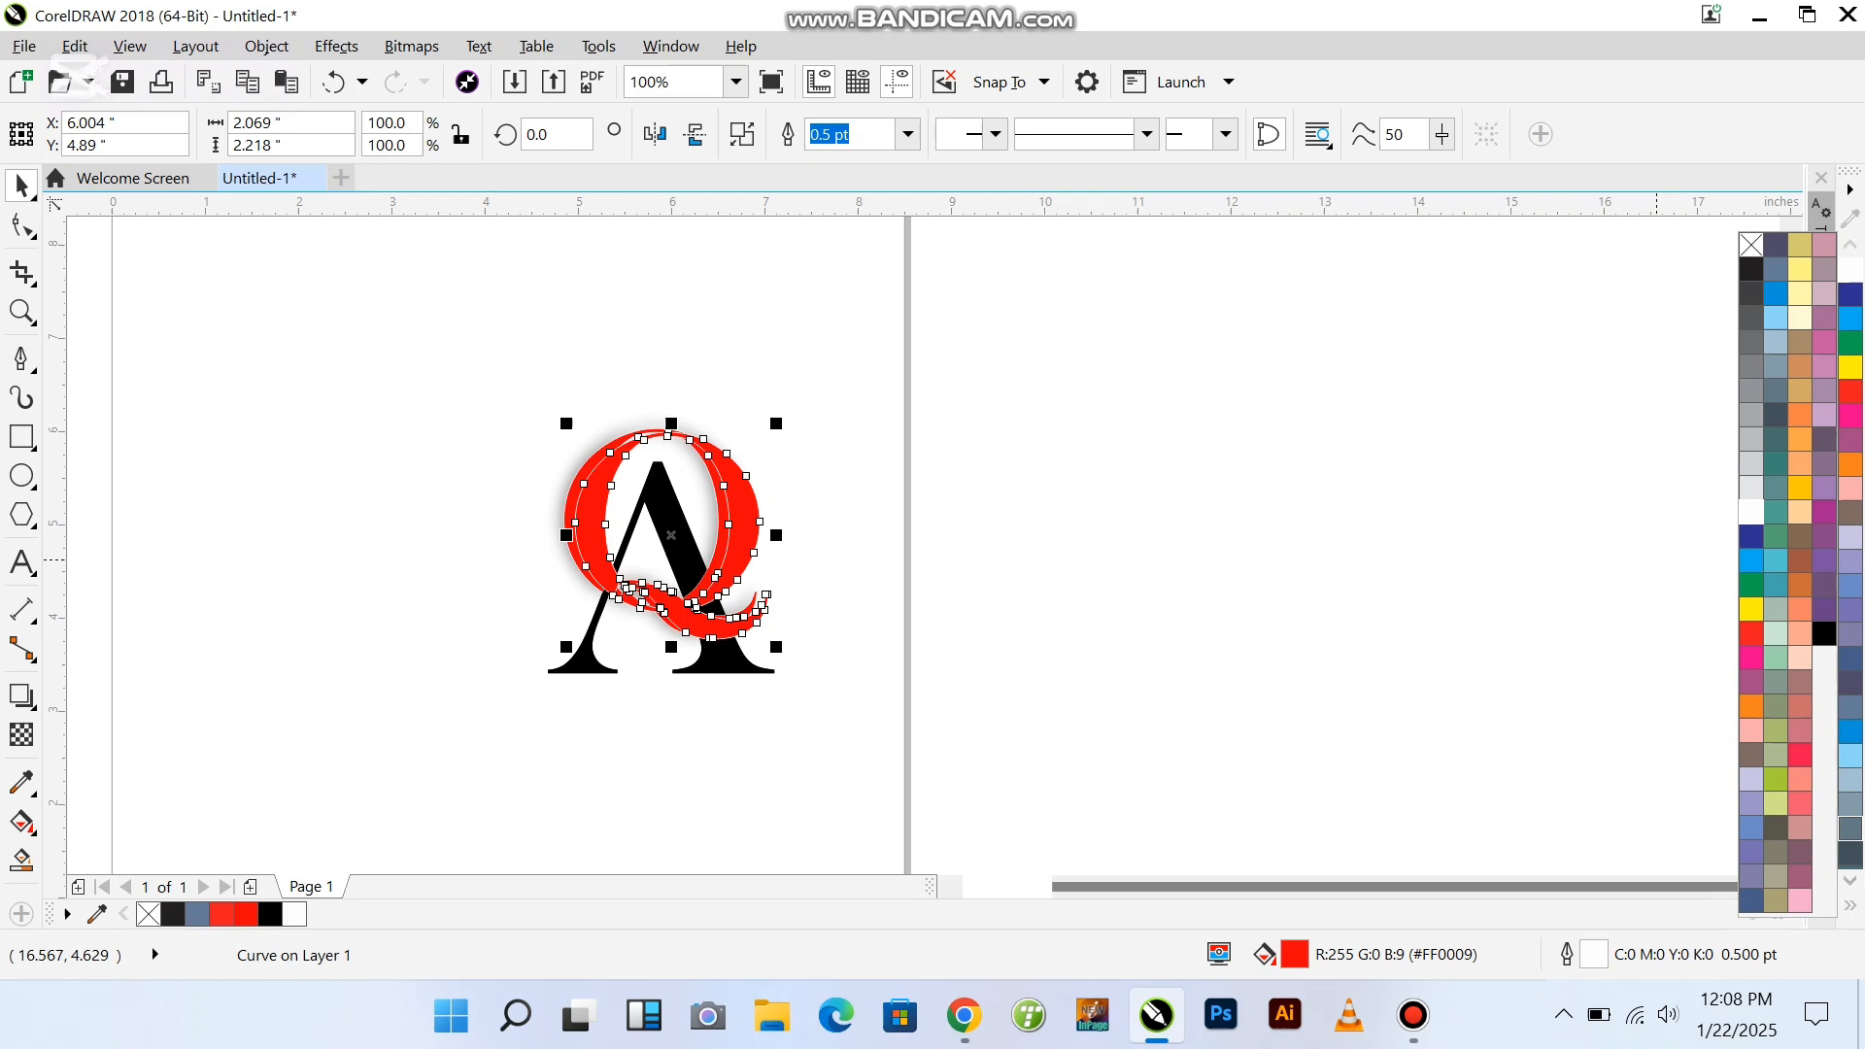
pyautogui.click(1828, 633)
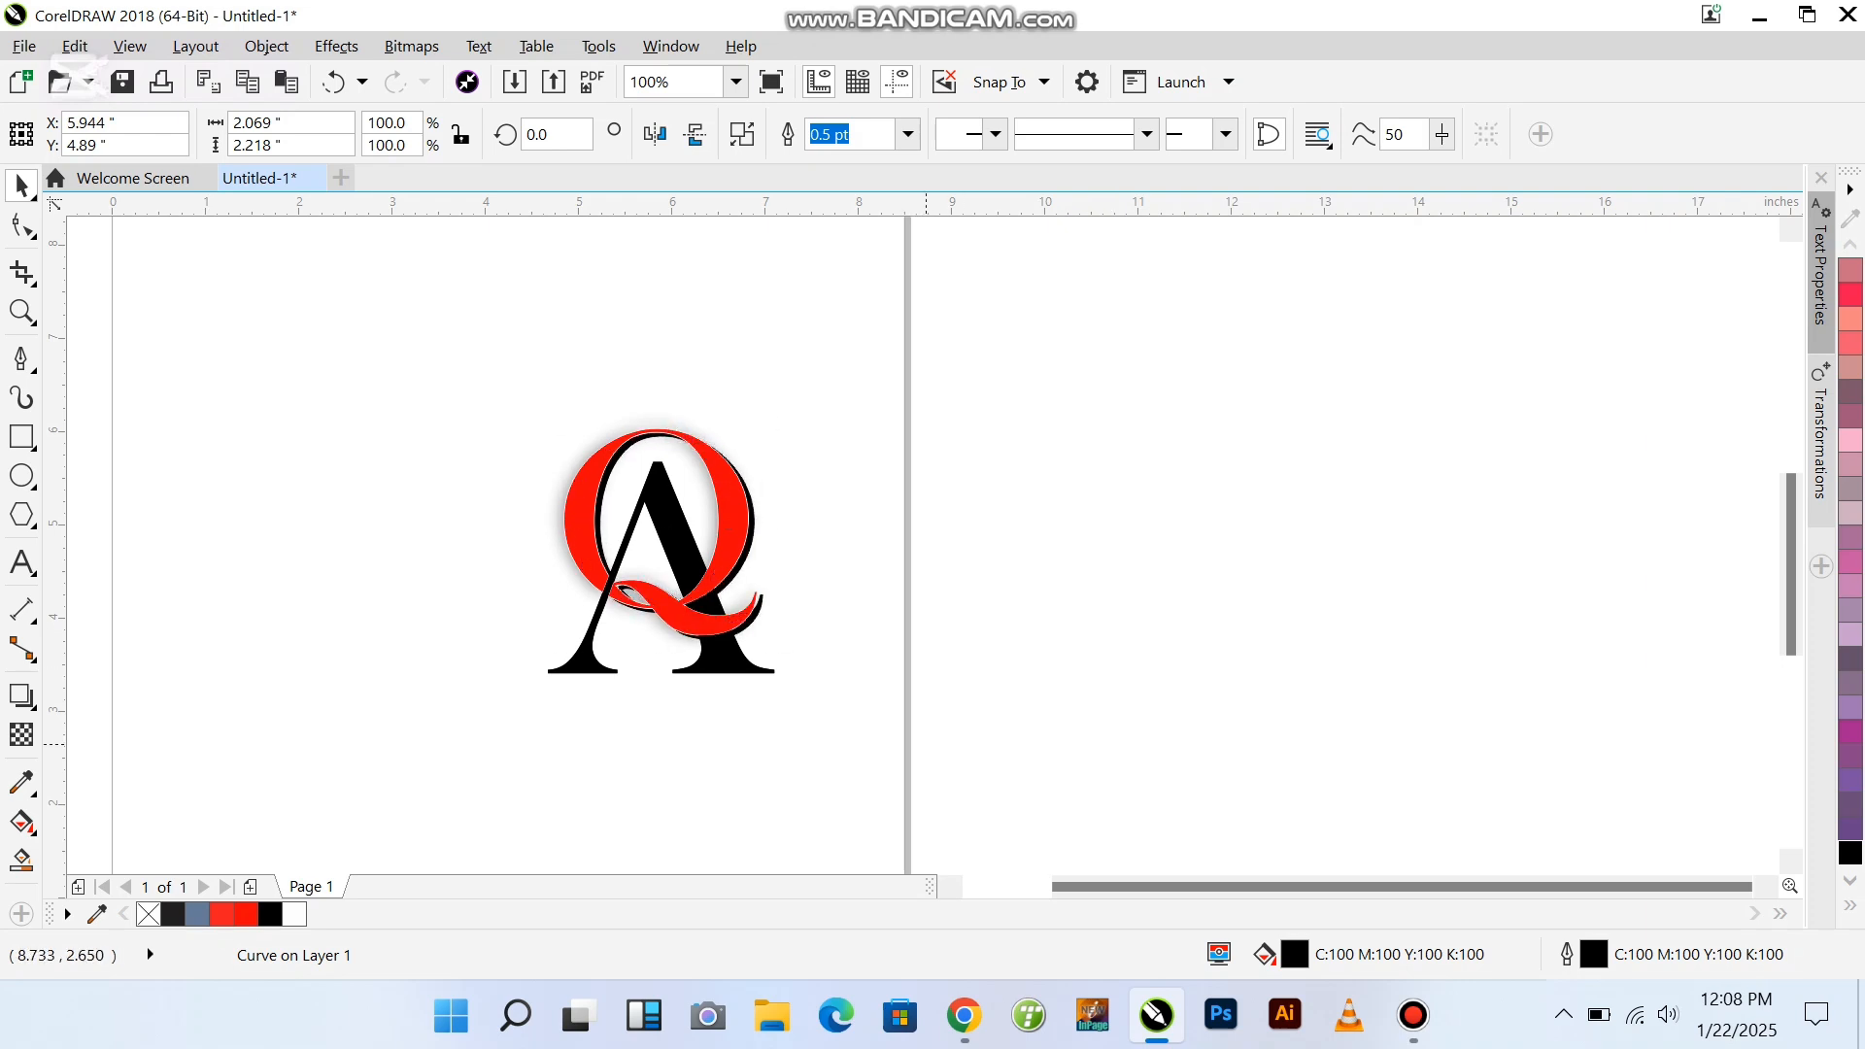
pyautogui.click(651, 536)
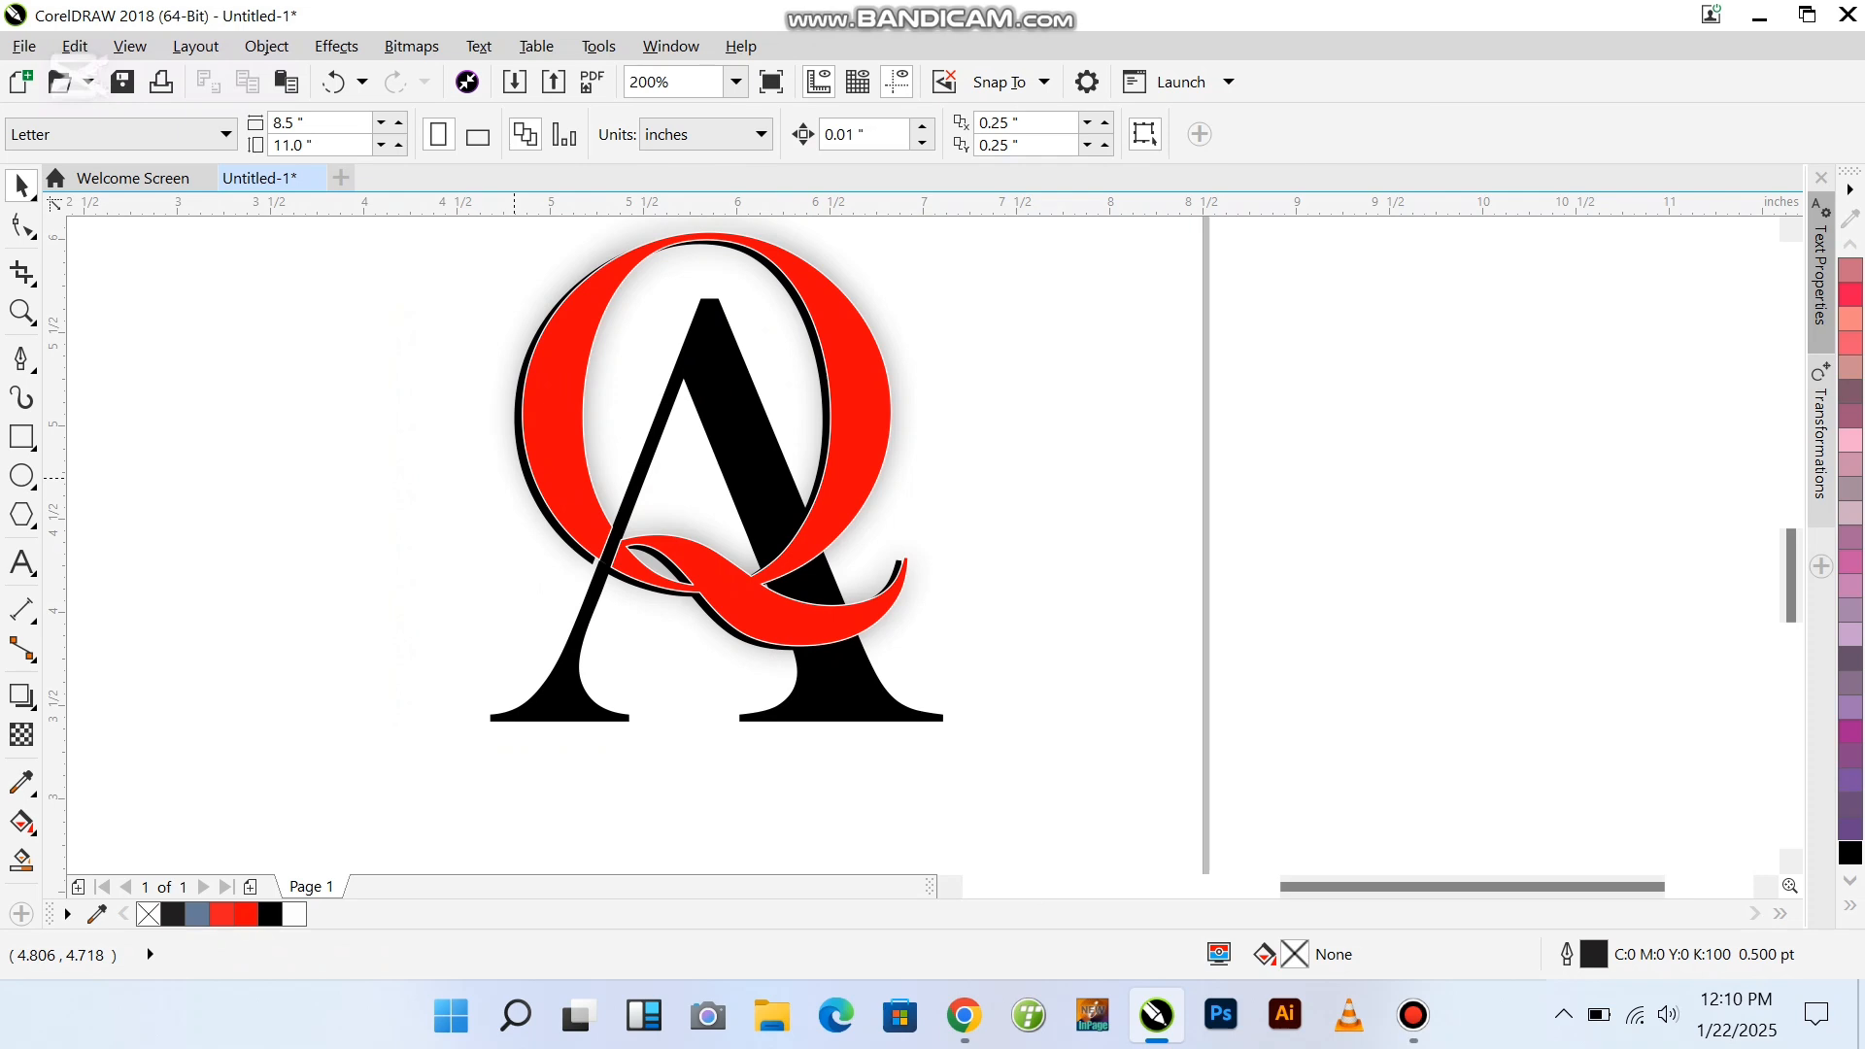
# Step: Type 'AQ LOGO DESIGN' beneath the monogram and make it bold
pyautogui.write('AQ')
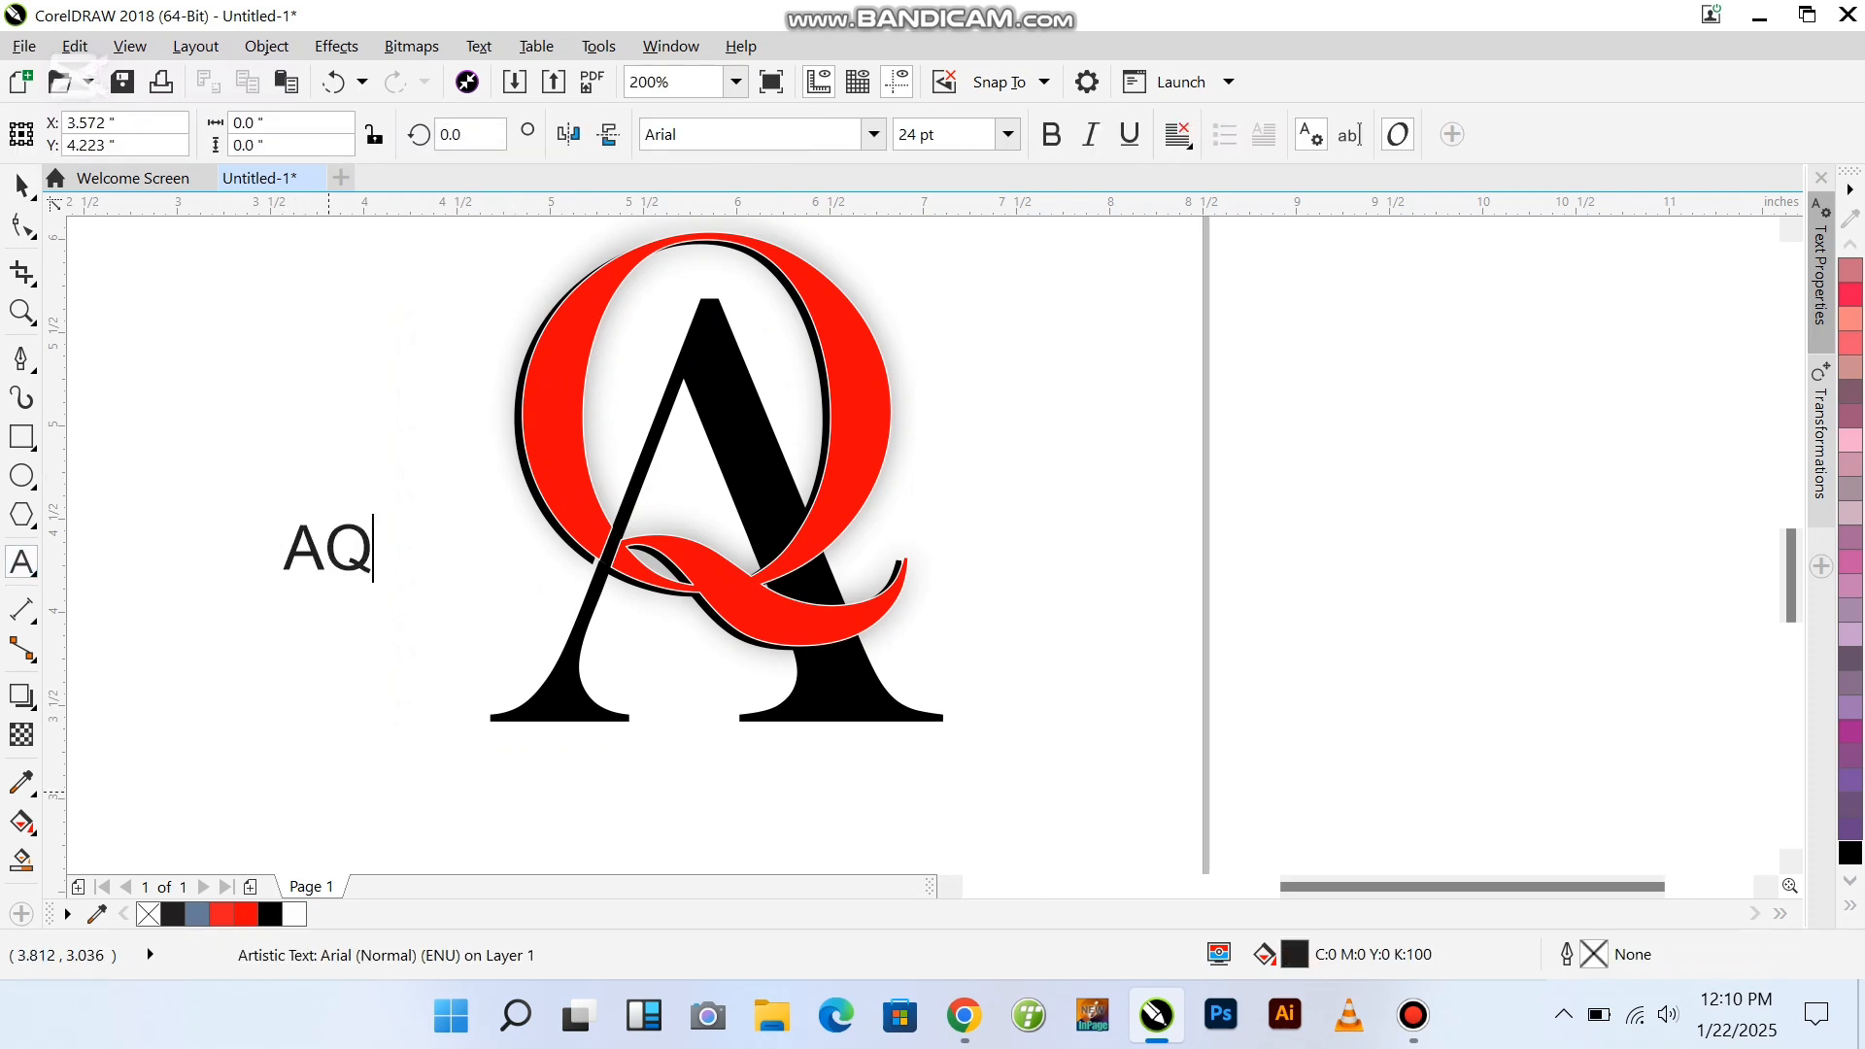
pyautogui.write('LOG')
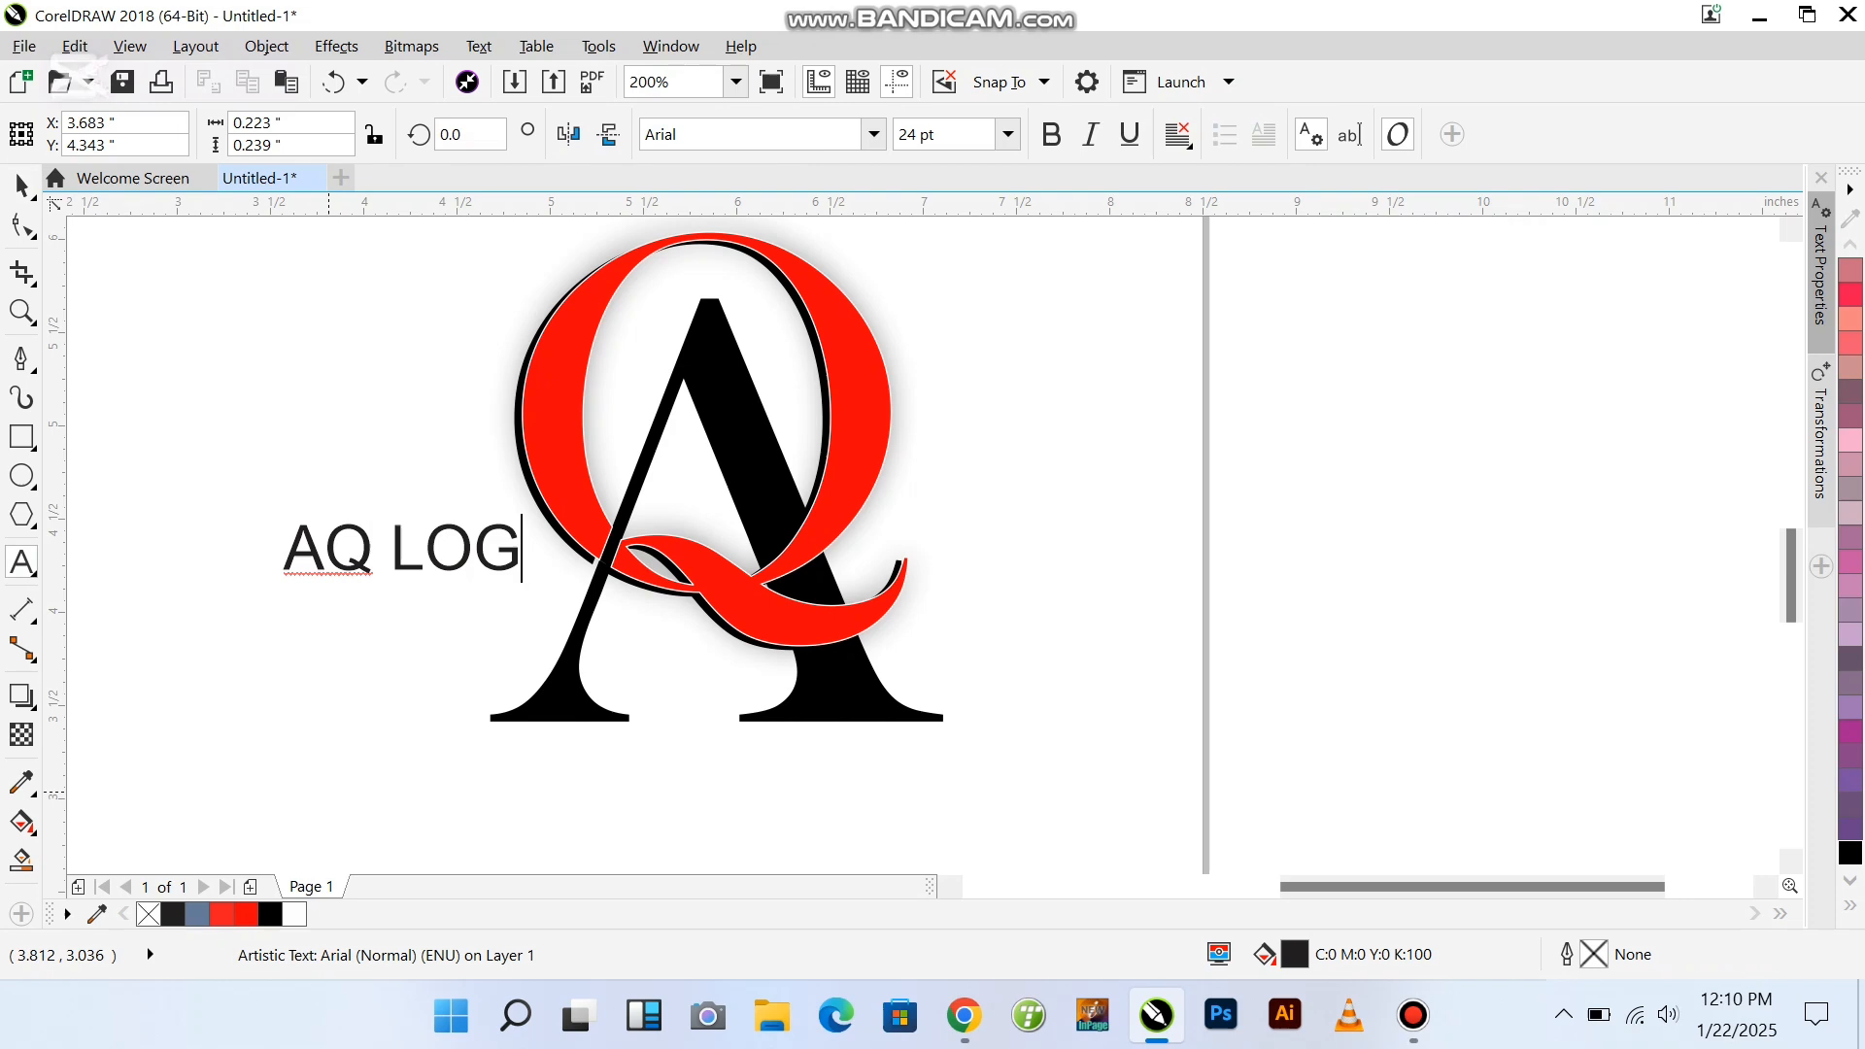
pyautogui.write('O DESIGN')
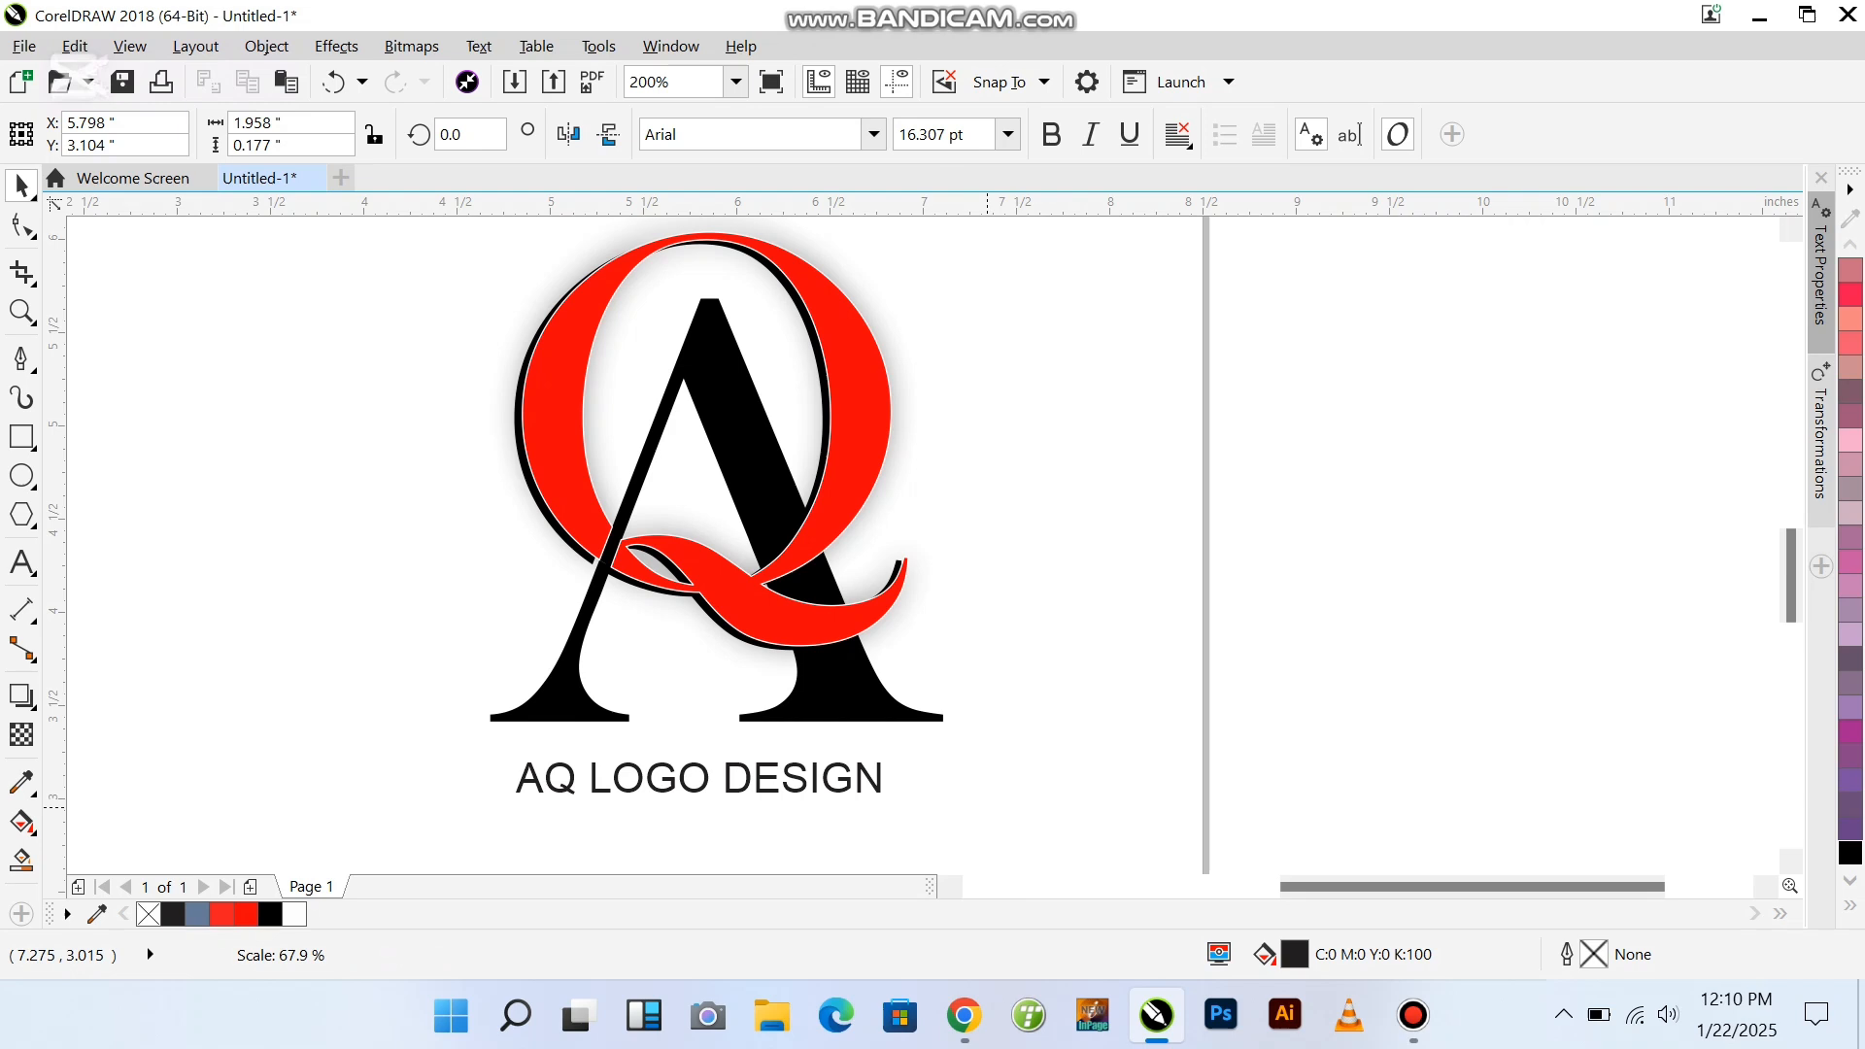
pyautogui.scroll(-3)
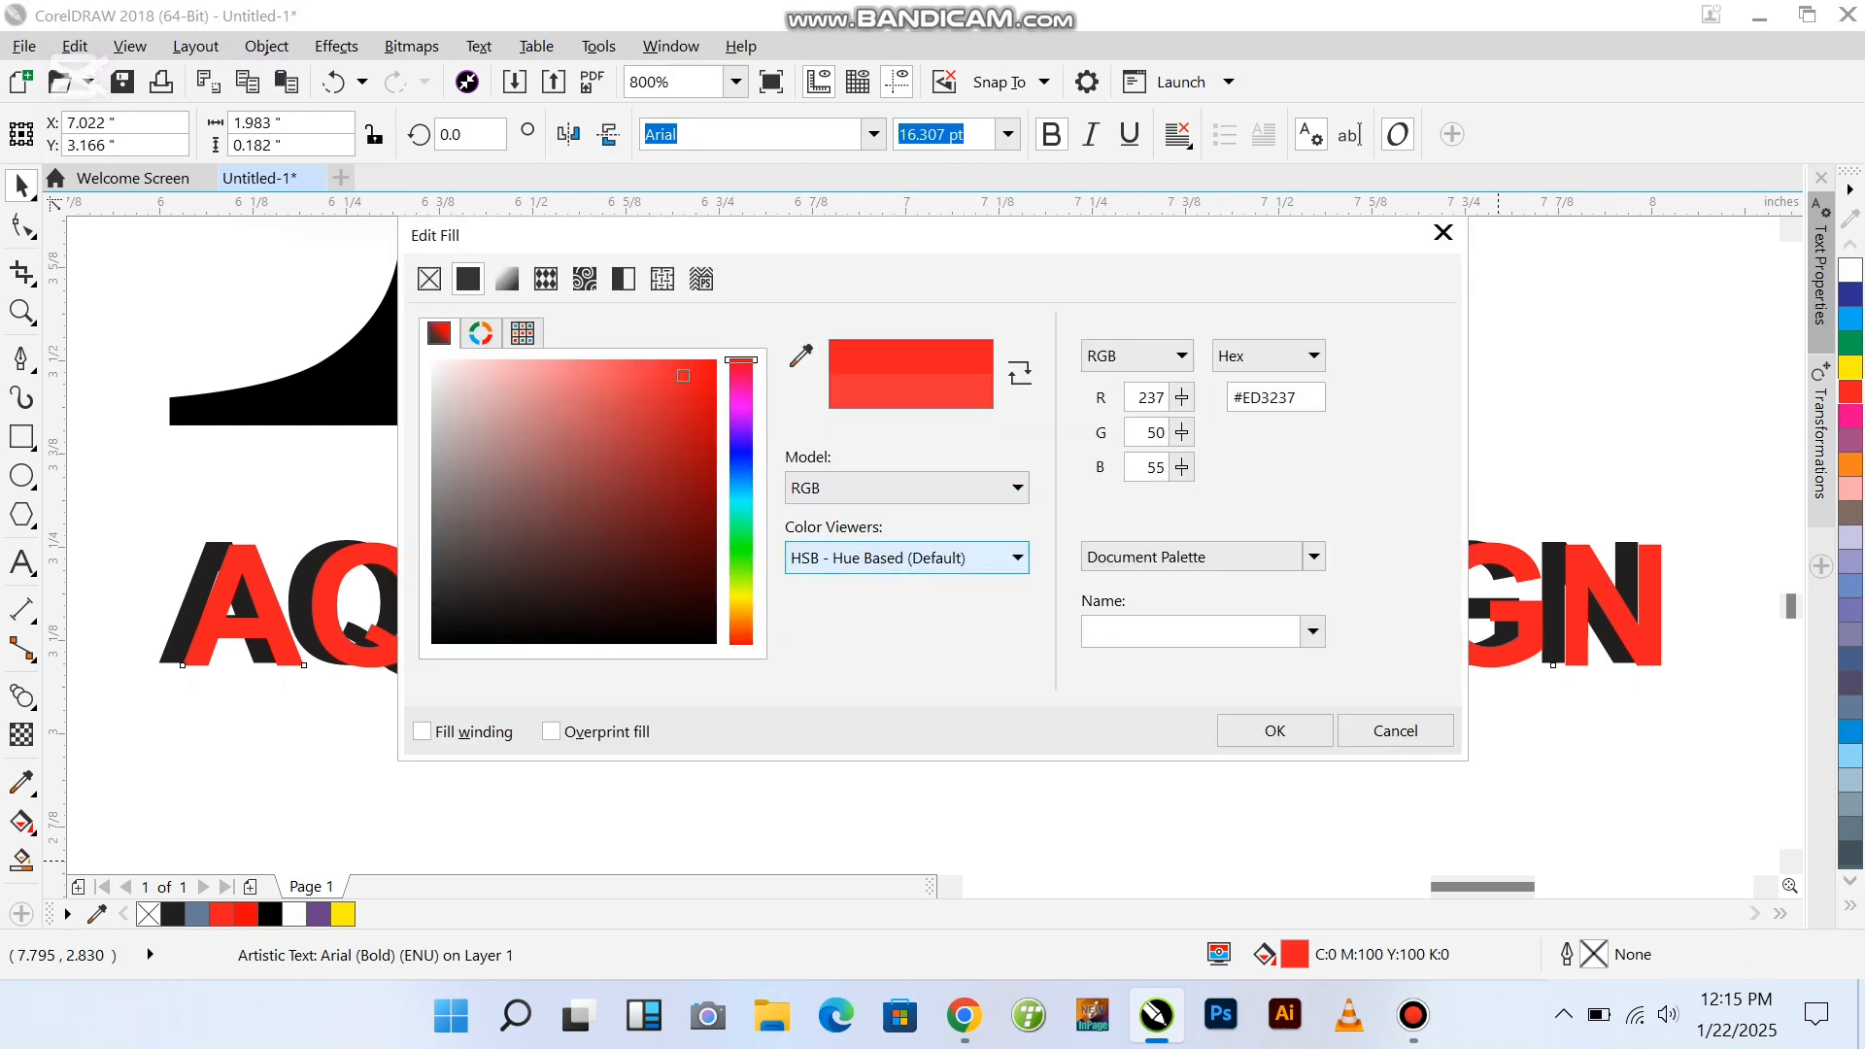
# Step: Turn the caption red and add a page-sized radial-gradient rectangle behind the logo
pyautogui.click(1273, 731)
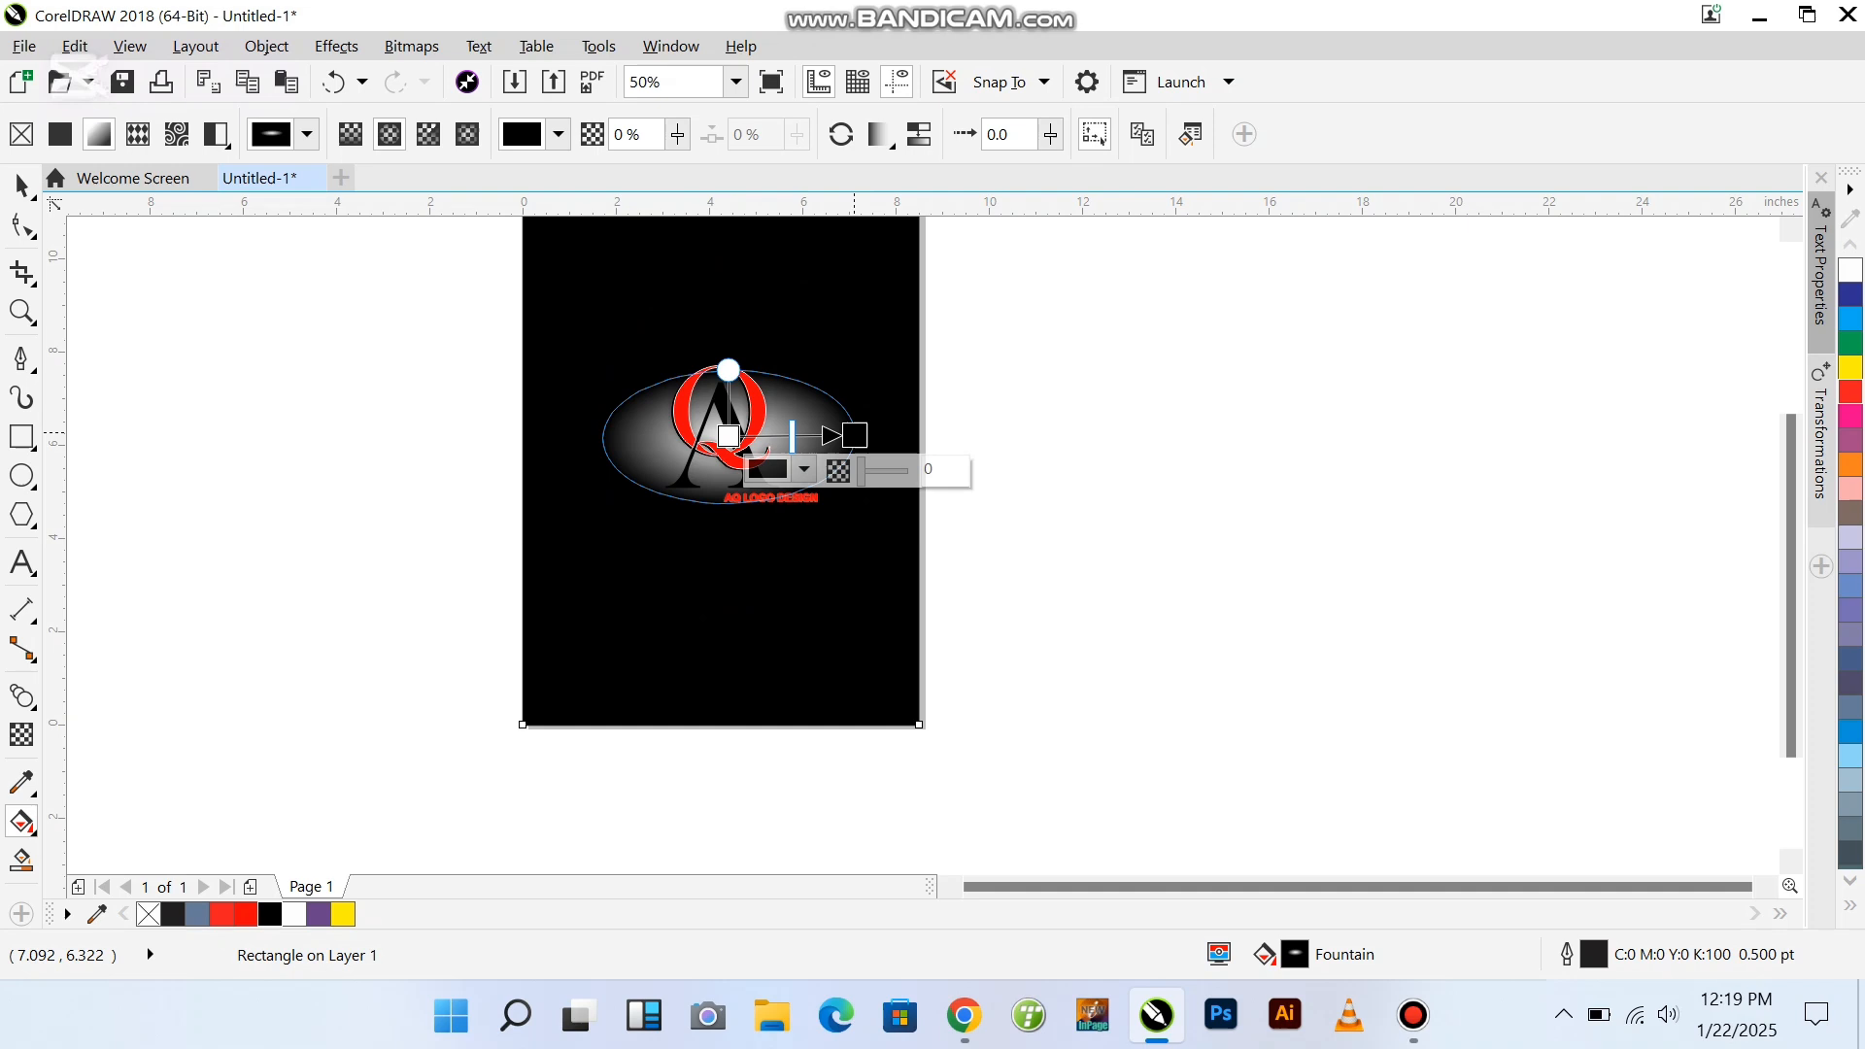
# Step: Give the radial background a gray centre and black edge, then preview full screen
pyautogui.click(666, 81)
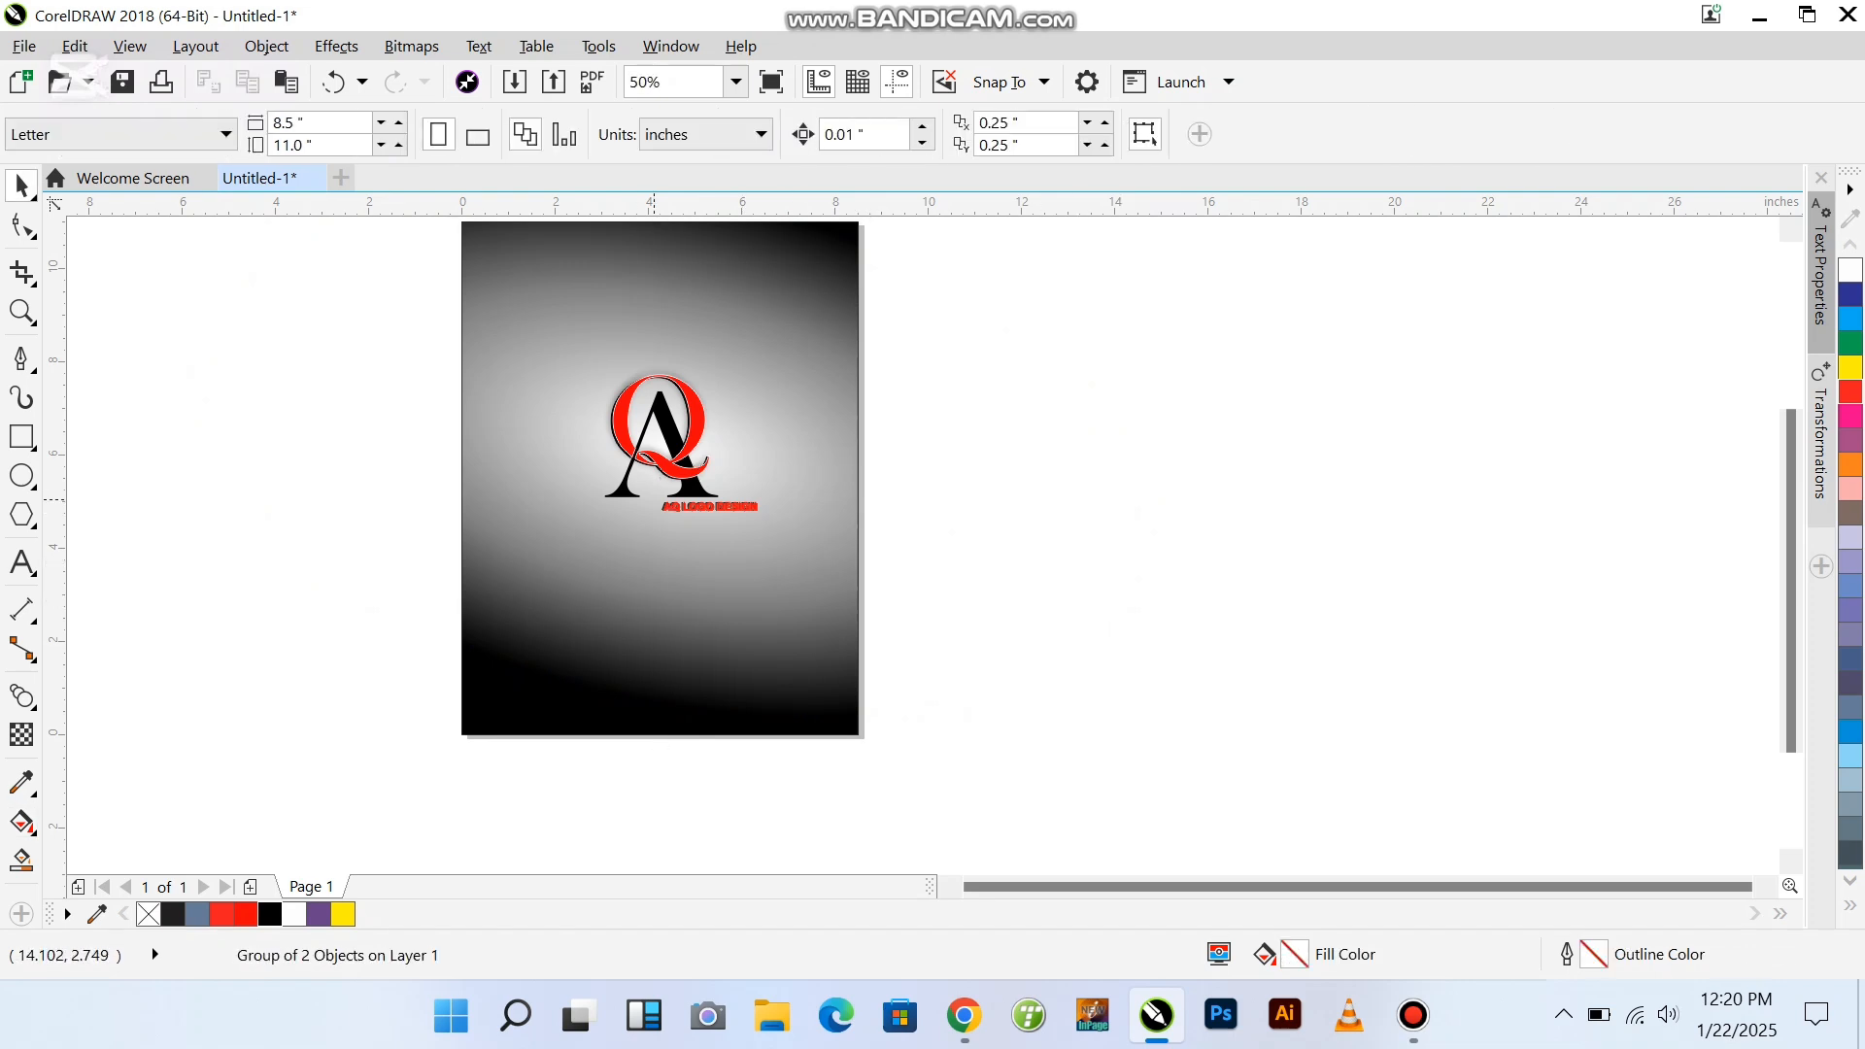
pyautogui.press('F9')
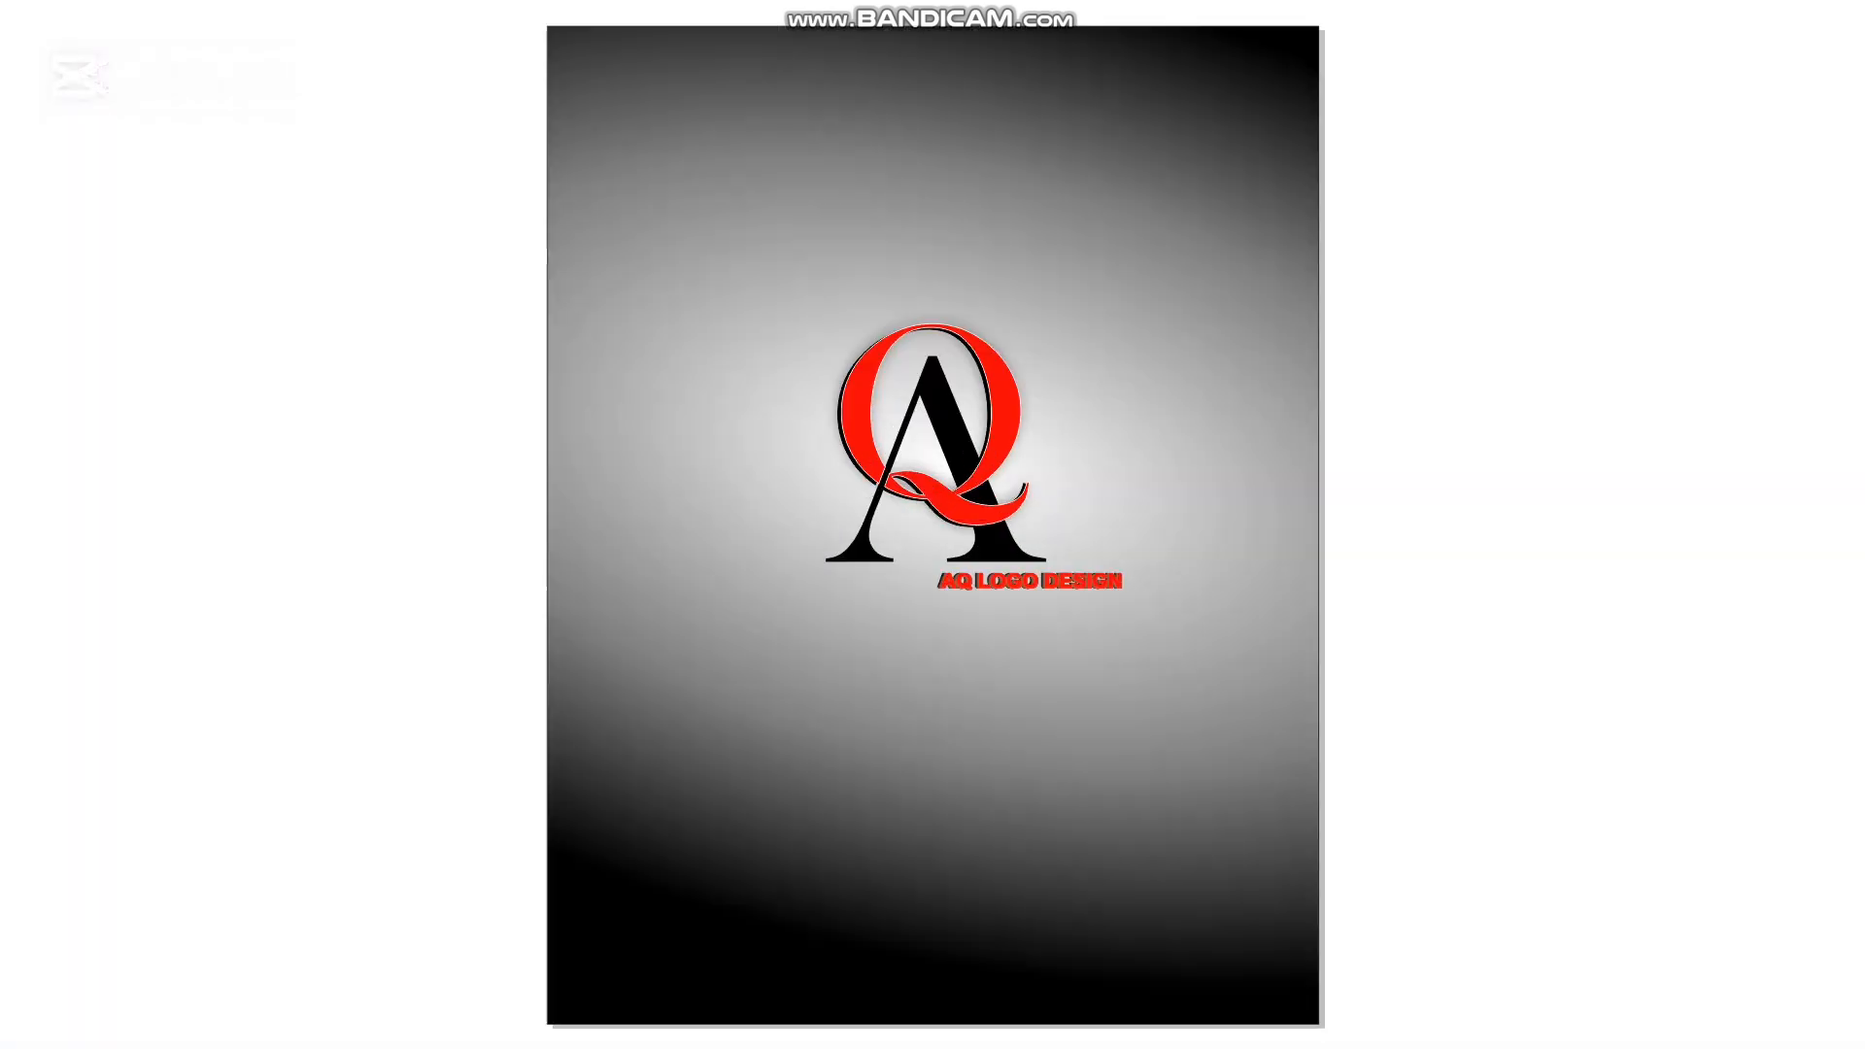